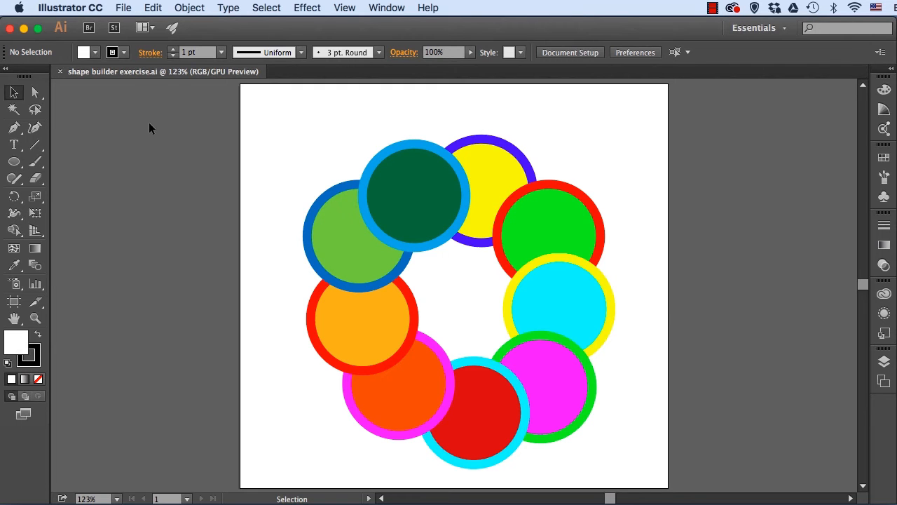
mouse_move(401, 6)
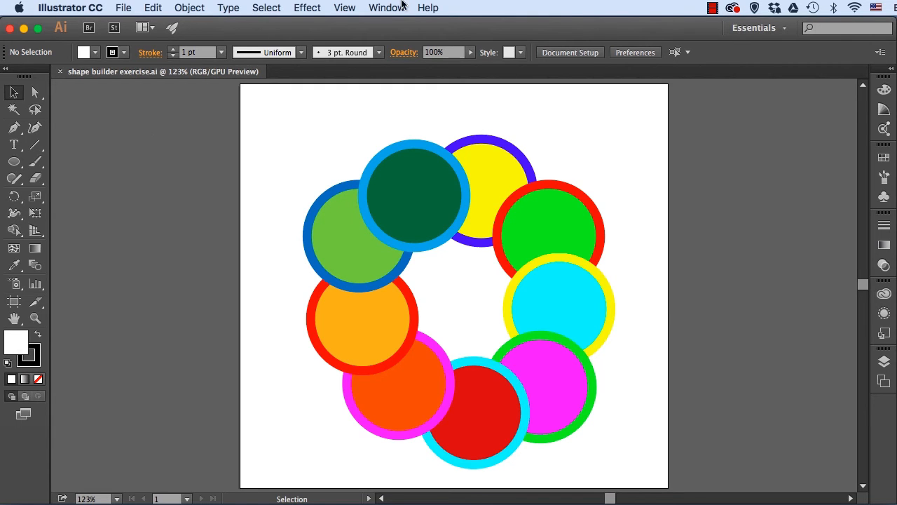
Step: Show the Pathfinder panel from the Window menu beside the ring of circles
left_click(386, 9)
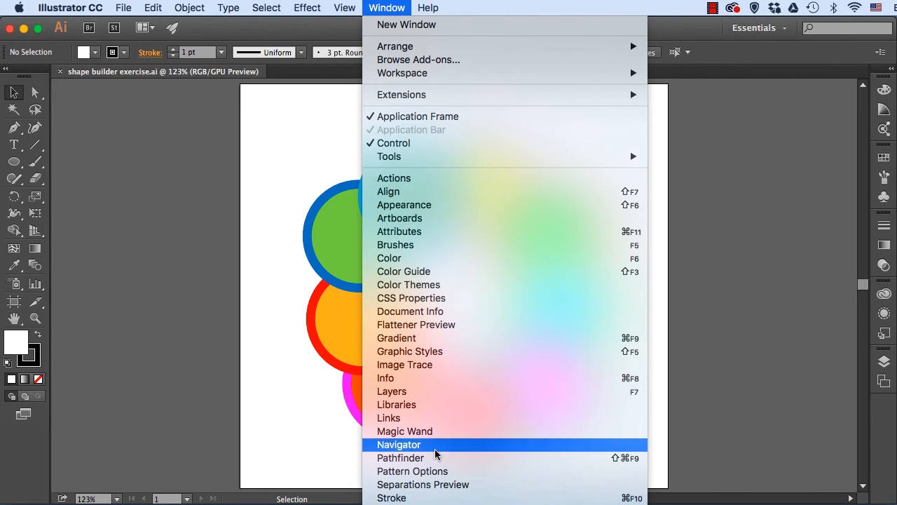
left_click(400, 457)
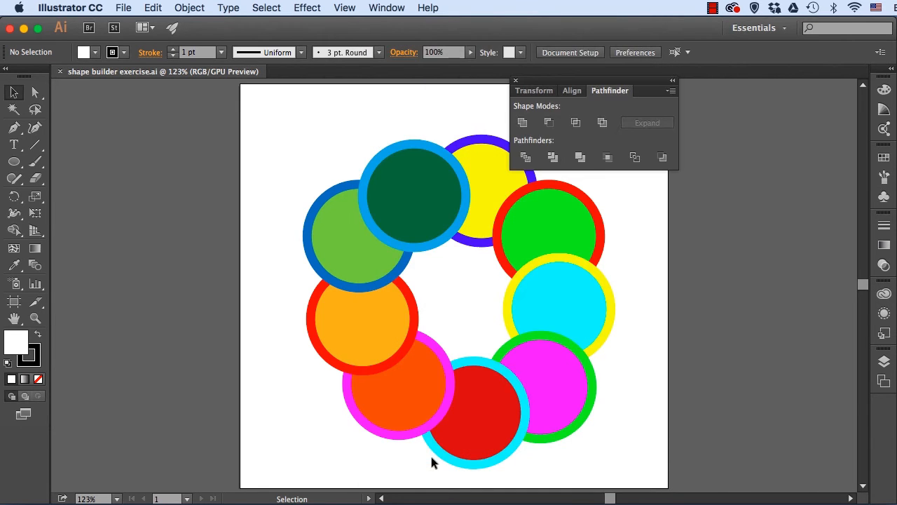
mouse_move(625, 118)
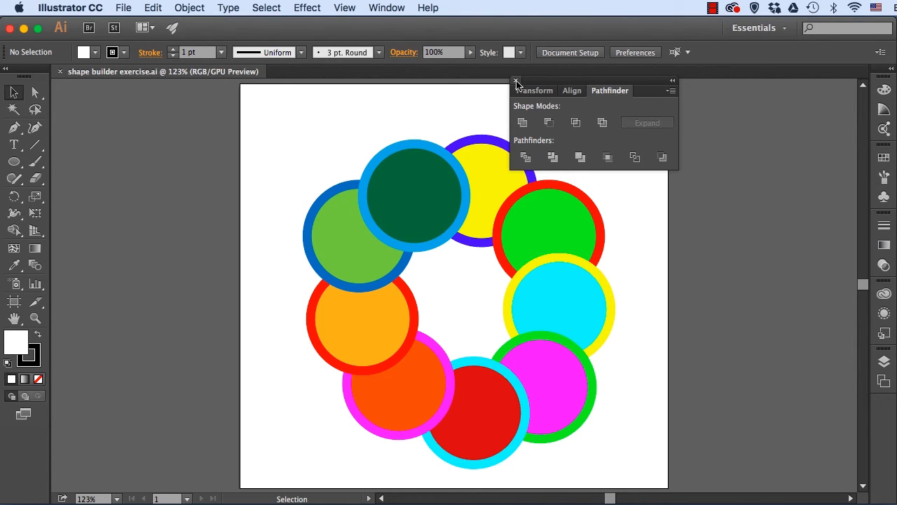
Step: Close the Pathfinder panel, leaving the ring of circles unchanged
left_click(516, 81)
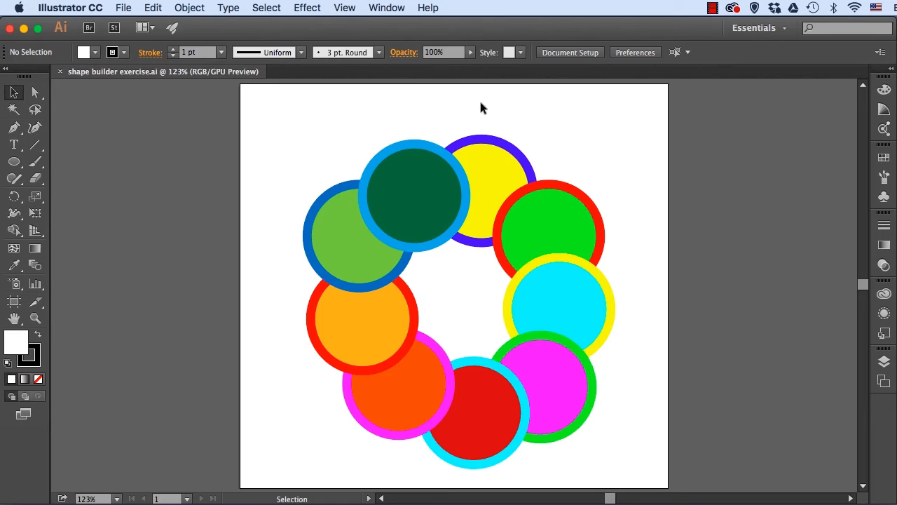
mouse_move(303, 143)
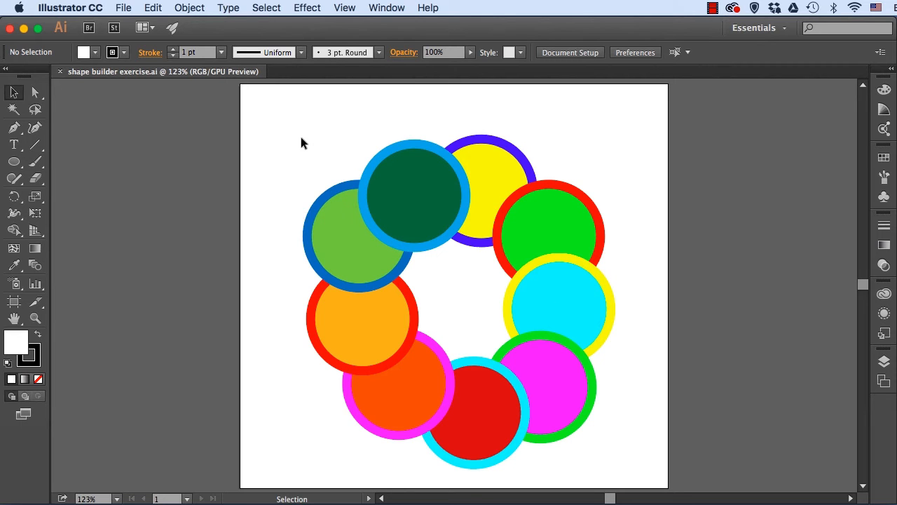
mouse_move(104, 114)
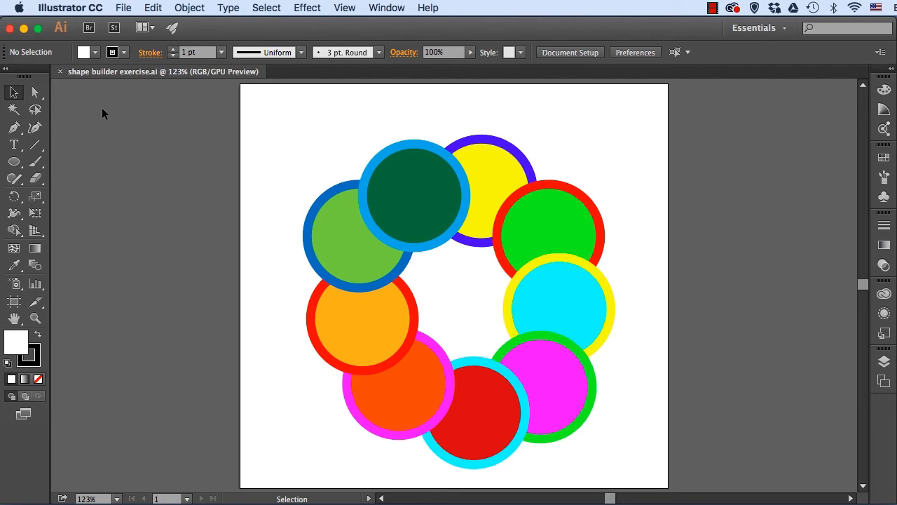
mouse_move(174, 91)
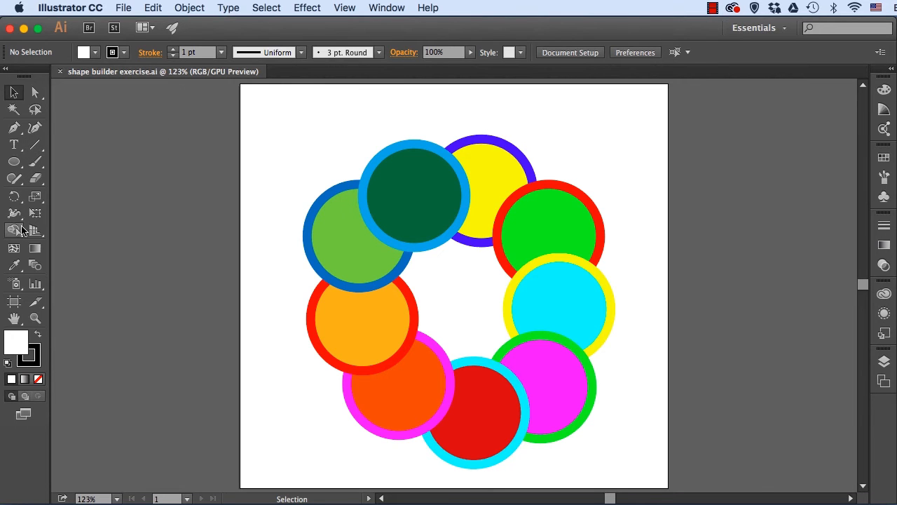
mouse_move(14, 231)
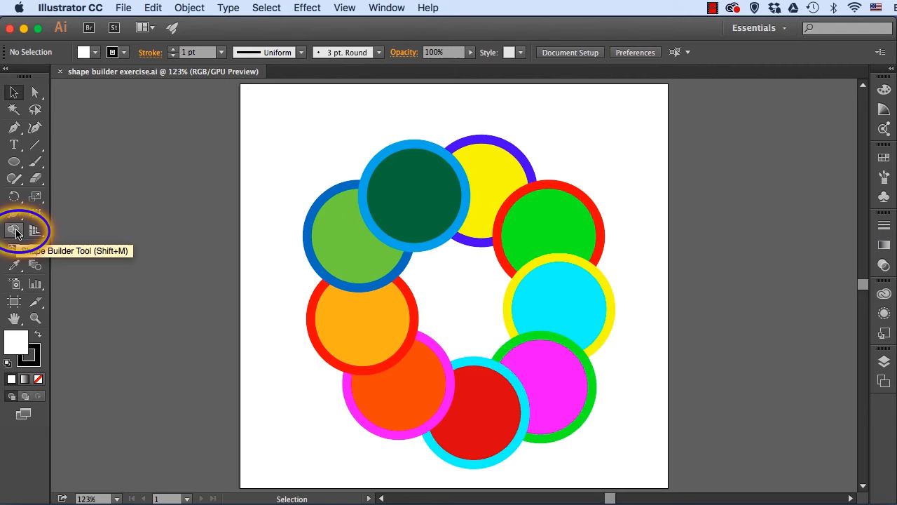
left_click(14, 230)
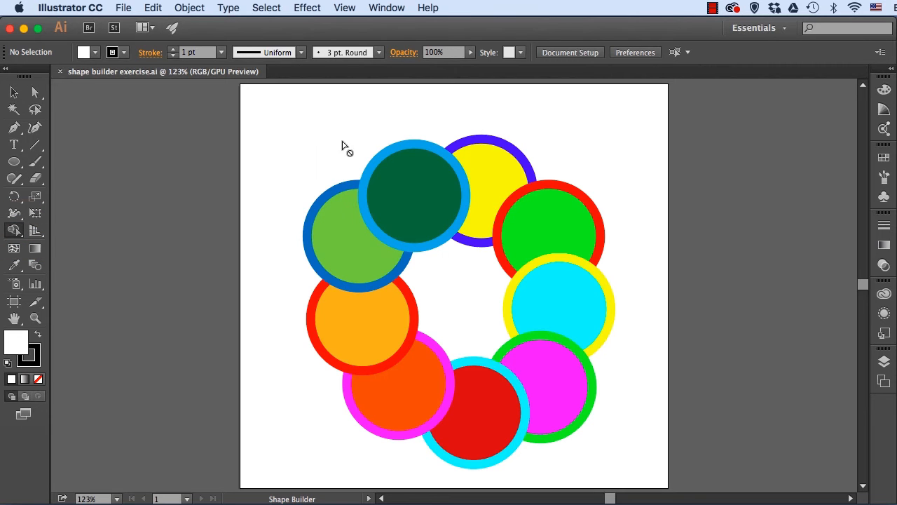
mouse_move(490, 184)
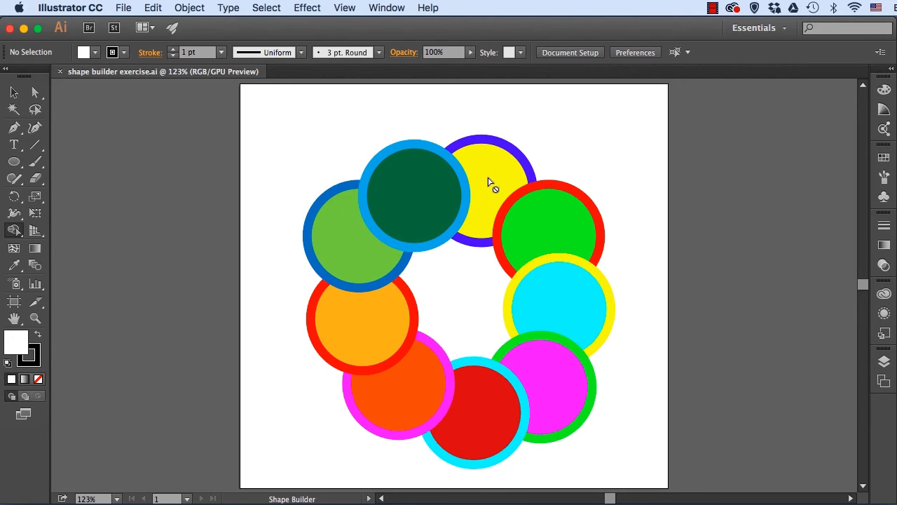
mouse_move(171, 199)
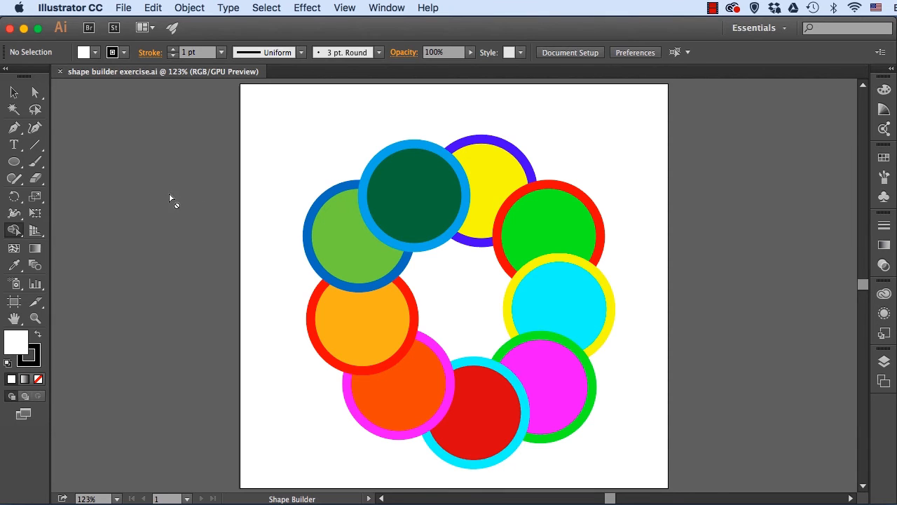
left_click(13, 93)
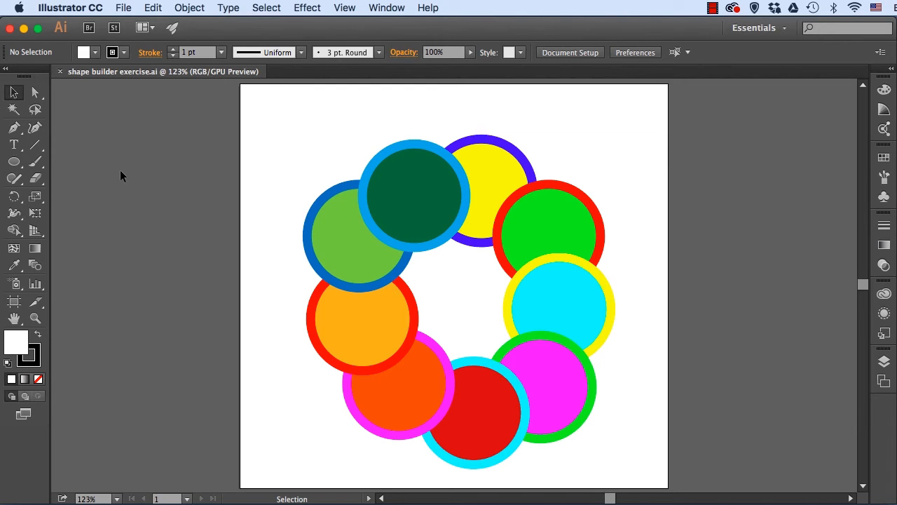
mouse_move(81, 356)
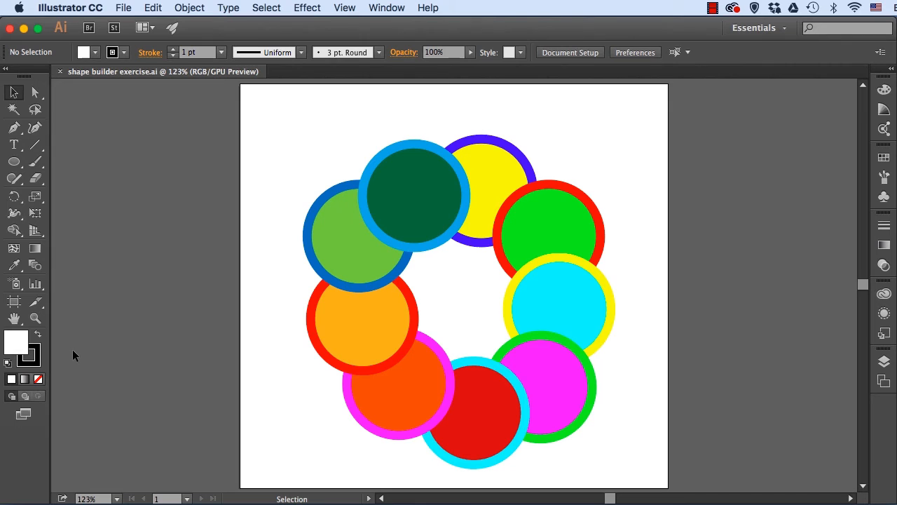
mouse_move(490, 106)
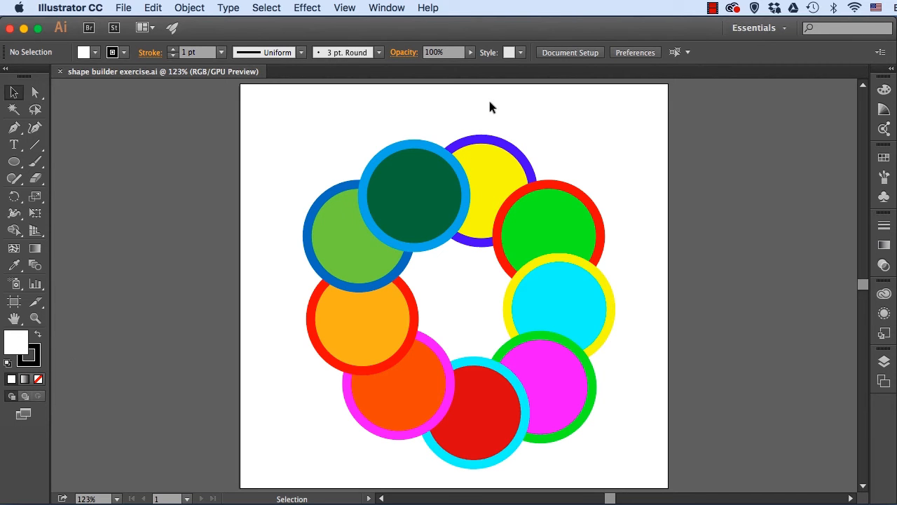
mouse_move(480, 113)
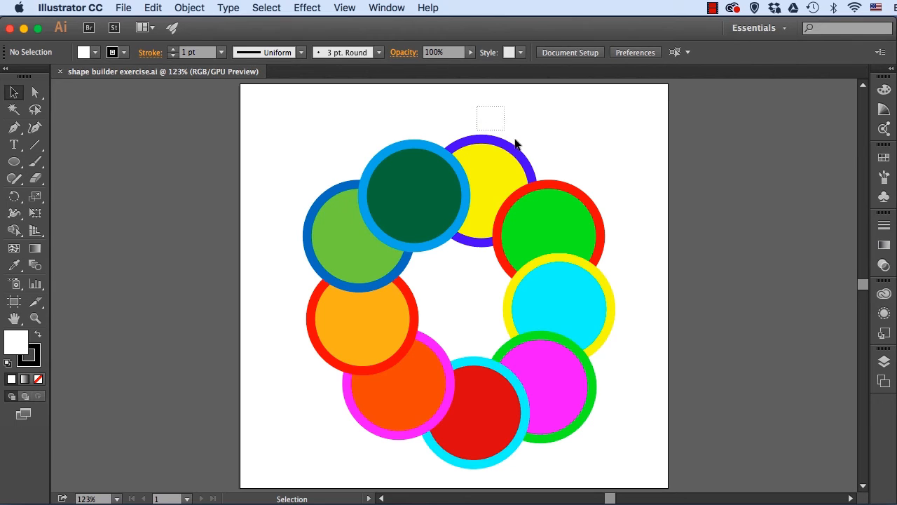
Step: Marquee-select the yellow and green circles and activate the Shape Builder Tool
left_click_drag(490, 130, 603, 223)
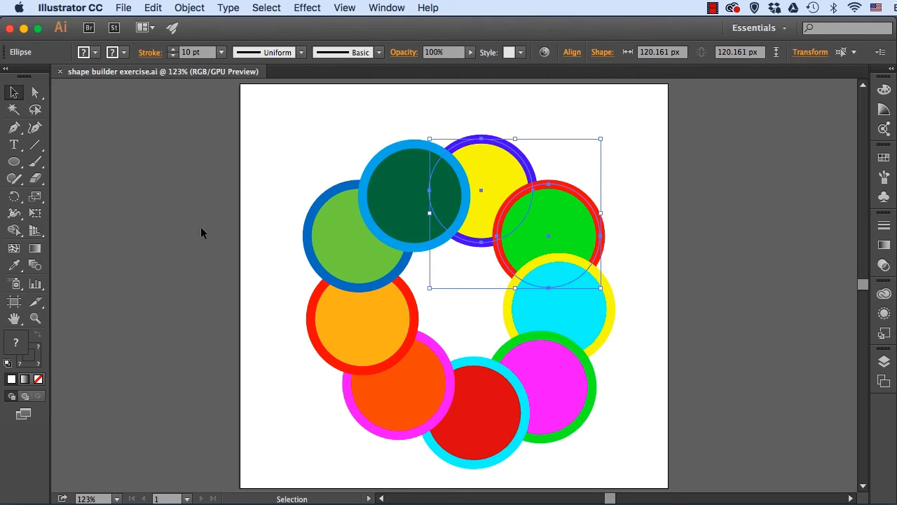
mouse_move(101, 349)
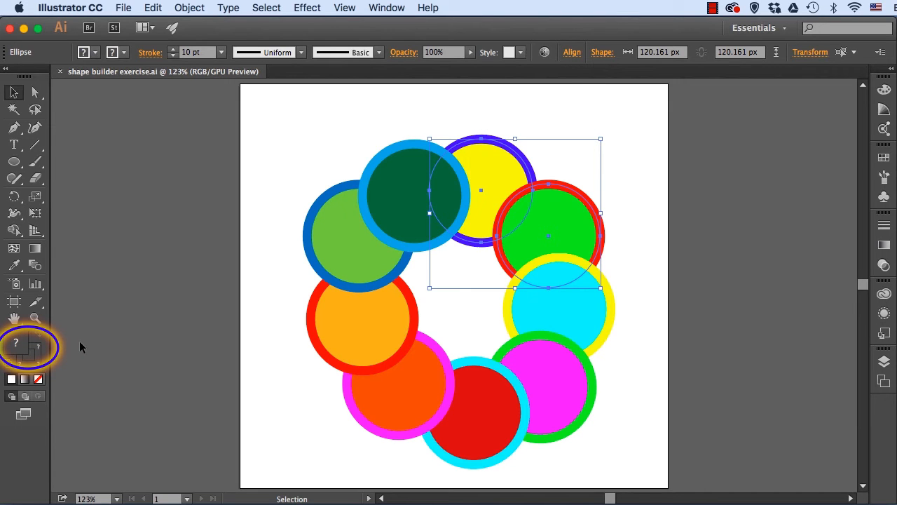
left_click(16, 232)
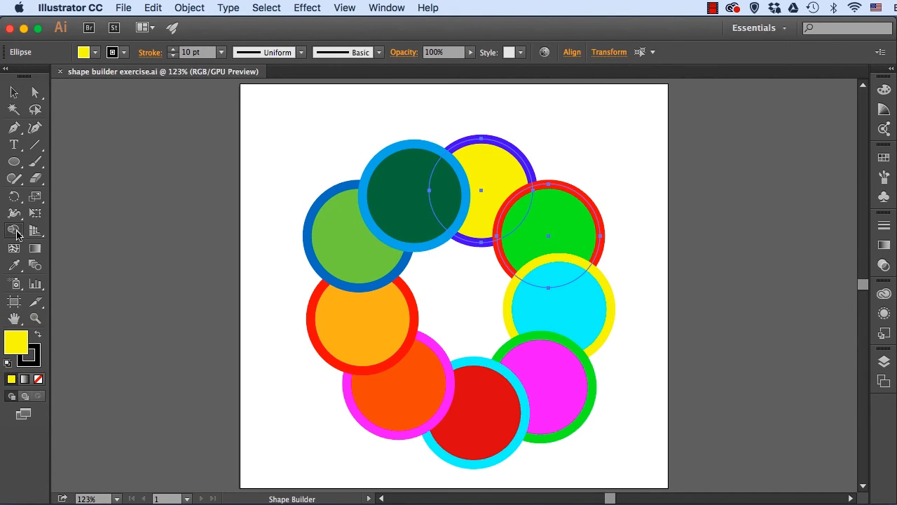
mouse_move(166, 245)
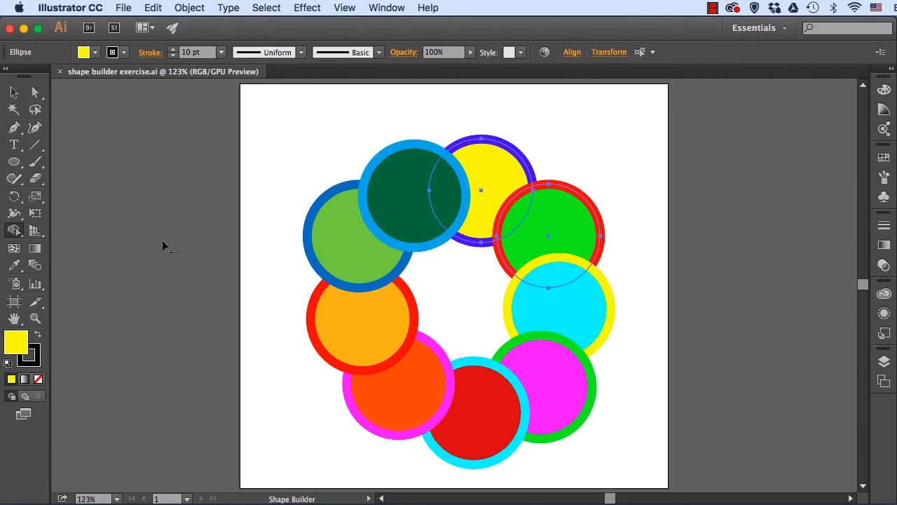
mouse_move(549, 136)
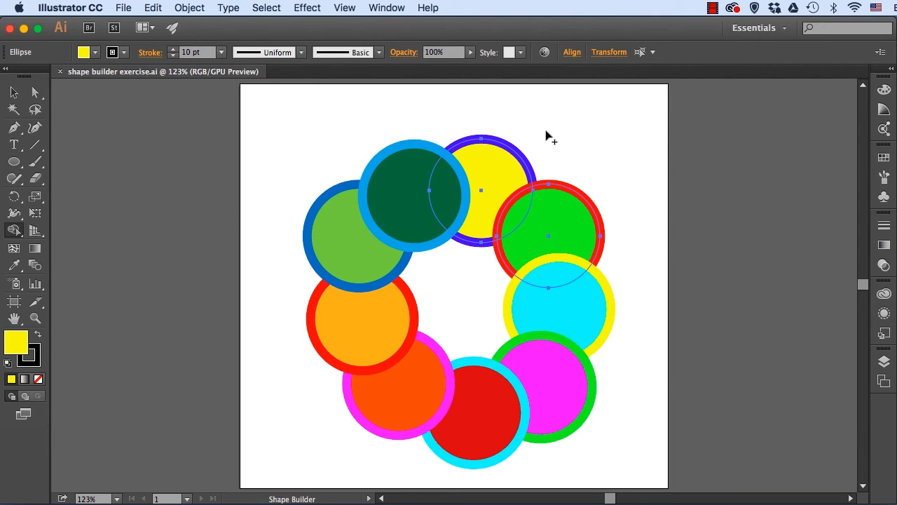
mouse_move(157, 316)
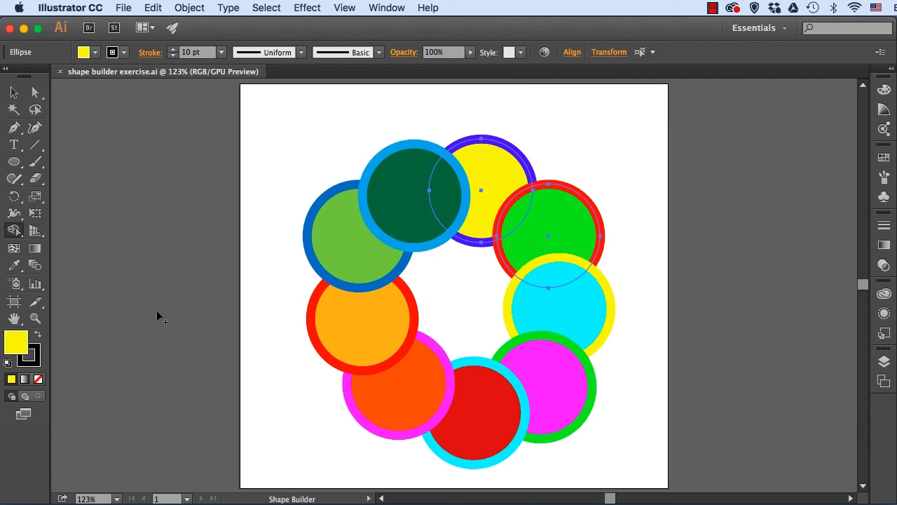
mouse_move(106, 341)
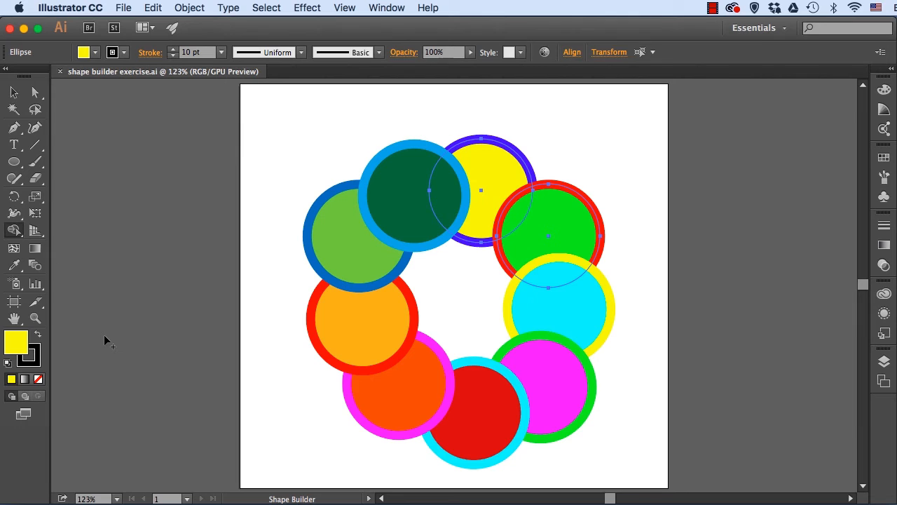
mouse_move(586, 132)
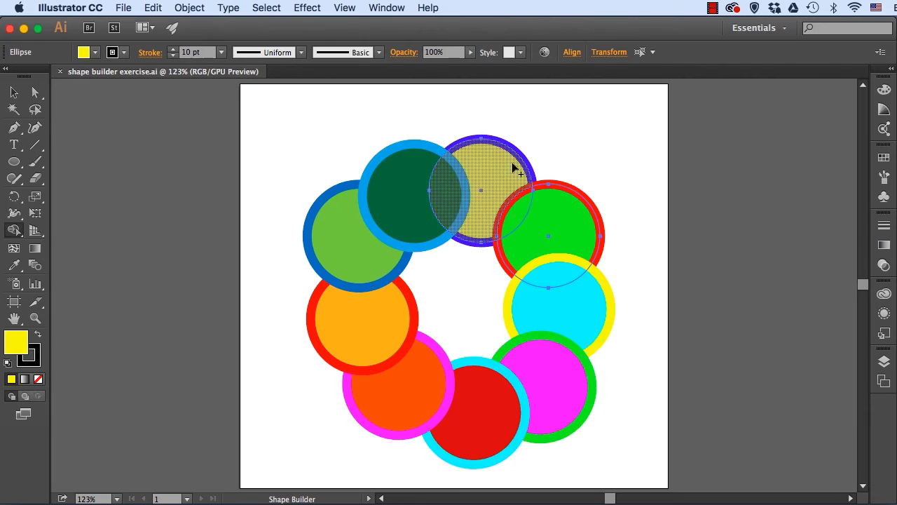
mouse_move(498, 169)
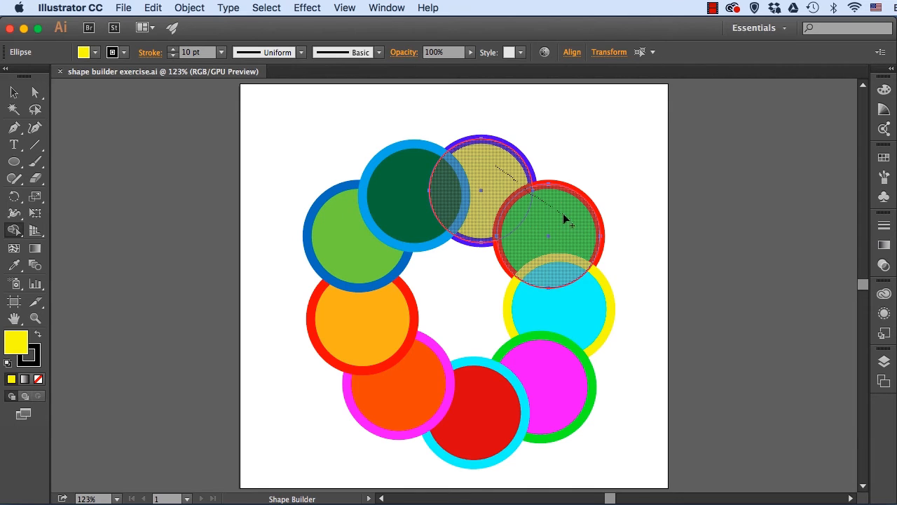
mouse_move(572, 223)
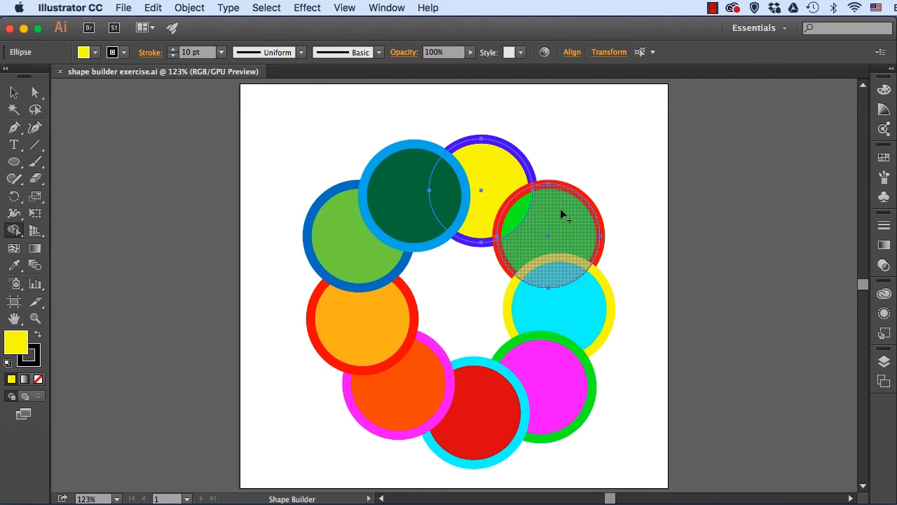
mouse_move(588, 223)
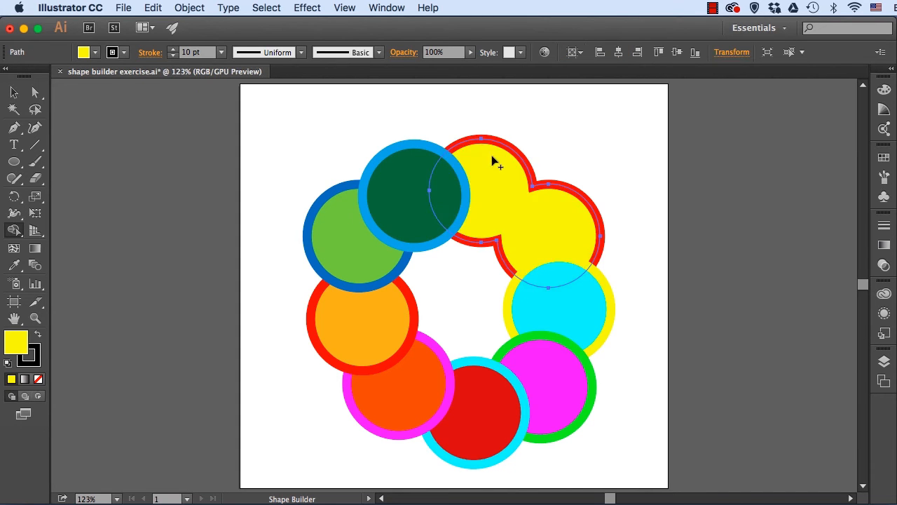
mouse_move(661, 170)
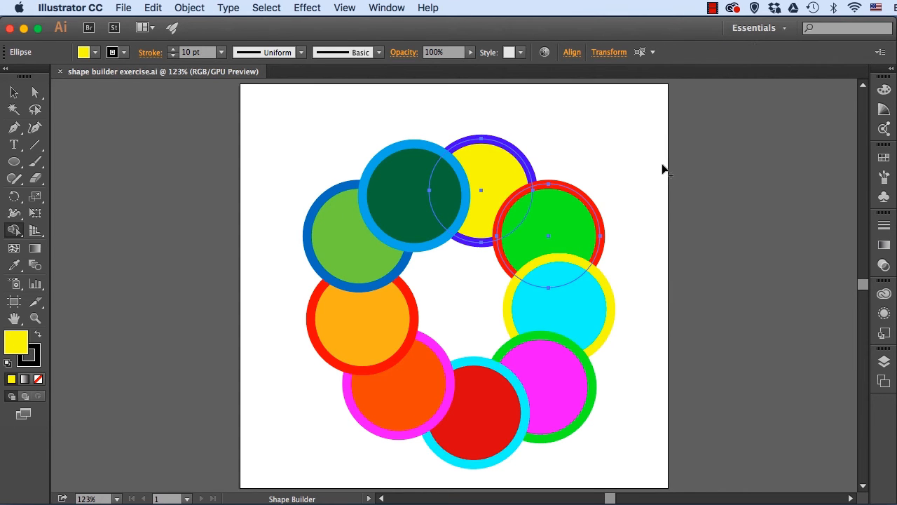
mouse_move(597, 174)
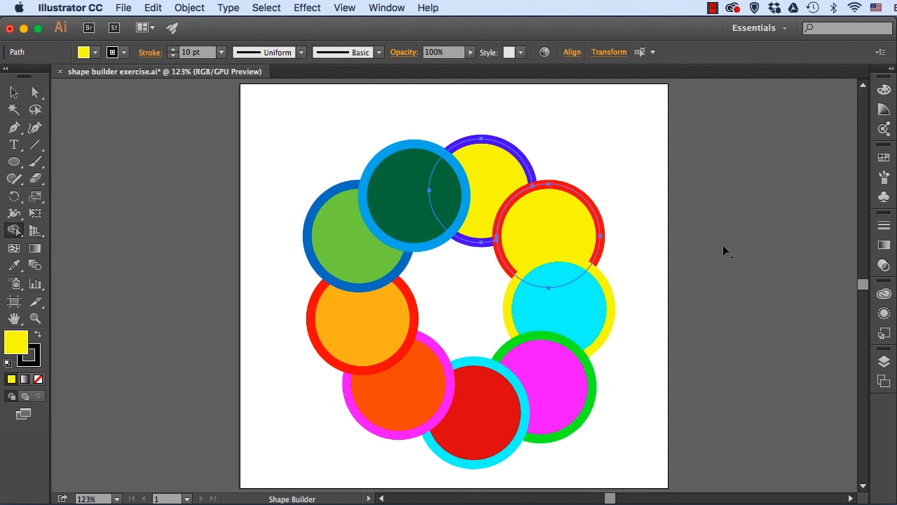
left_click(532, 217)
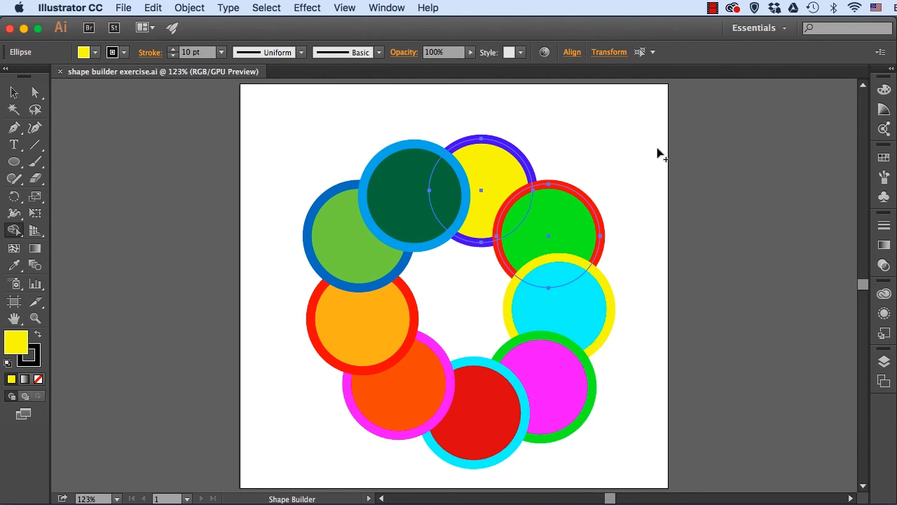
mouse_move(577, 170)
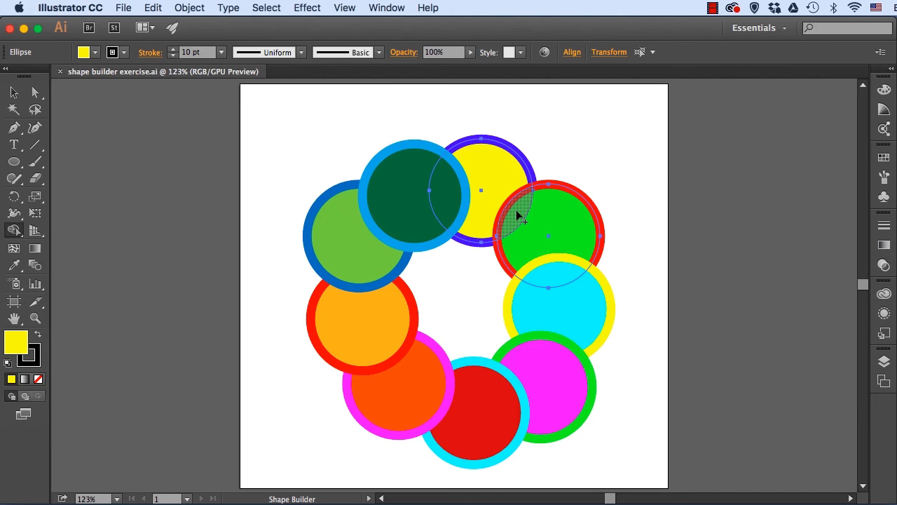
left_click(516, 214)
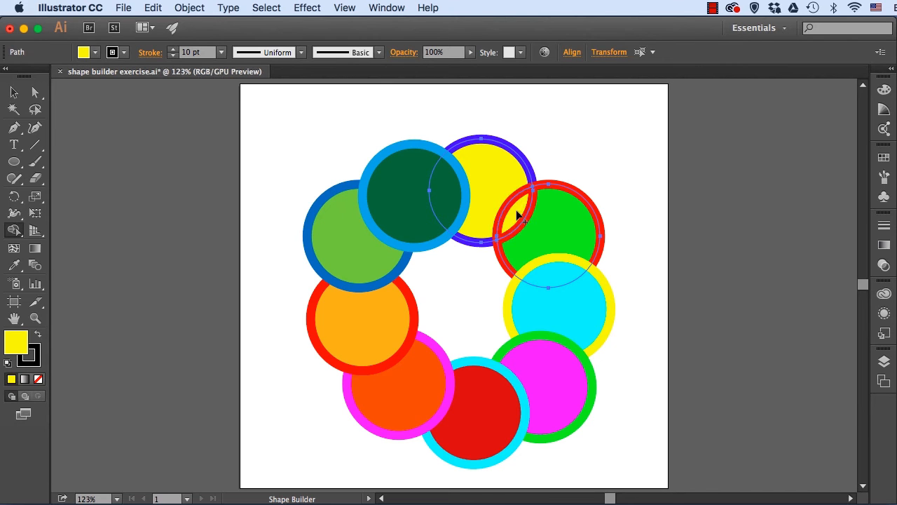
mouse_move(759, 176)
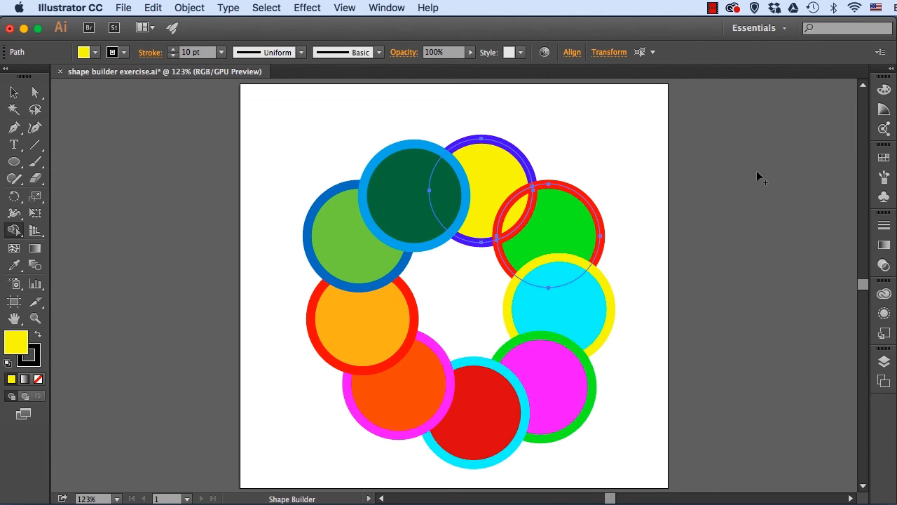
mouse_move(678, 140)
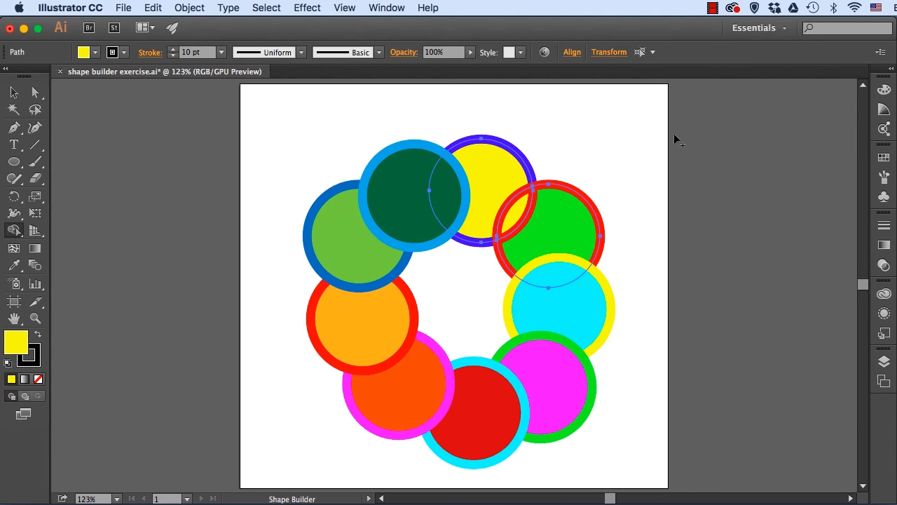
mouse_move(13, 93)
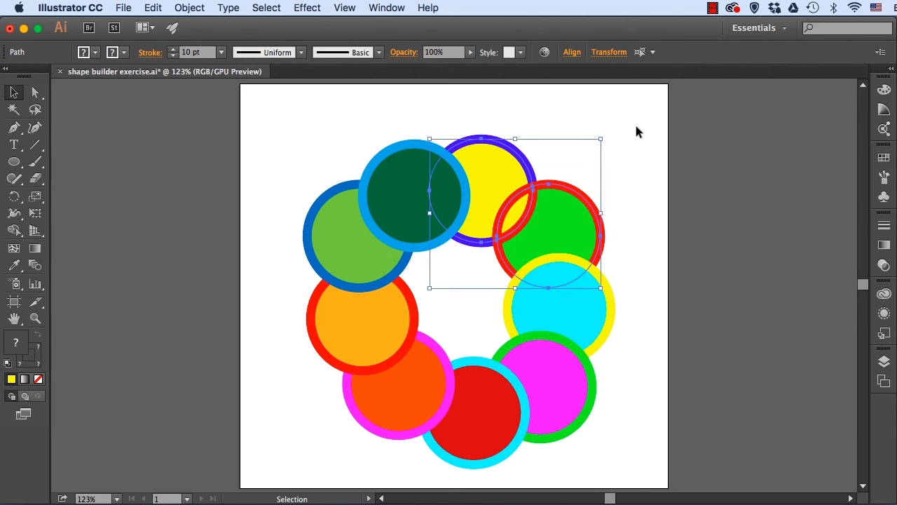
Step: Pull the yellow-green lens overlap piece away to the artboard's top-right corner
left_click(515, 221)
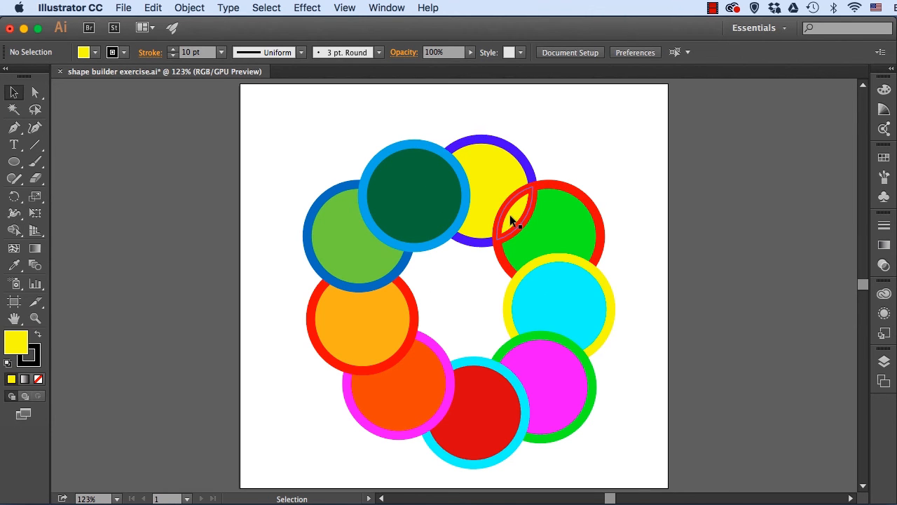
left_click(513, 216)
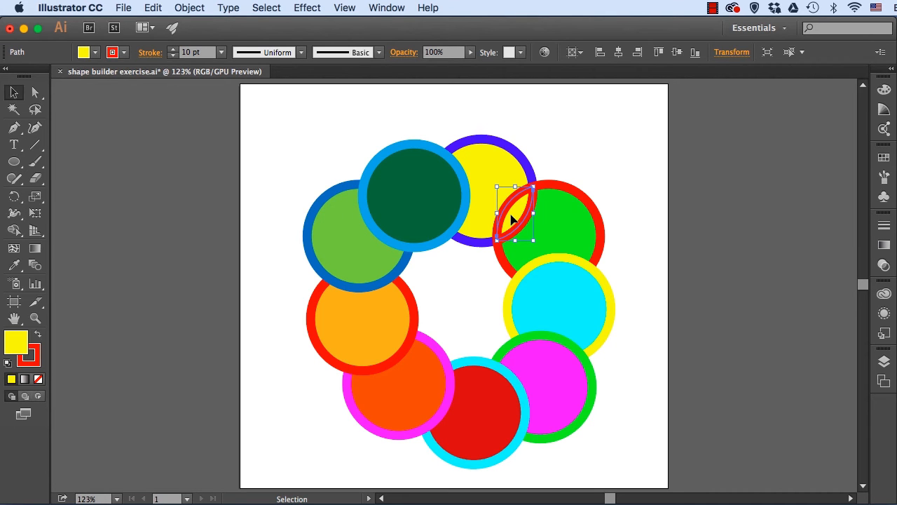
left_click_drag(516, 222, 610, 134)
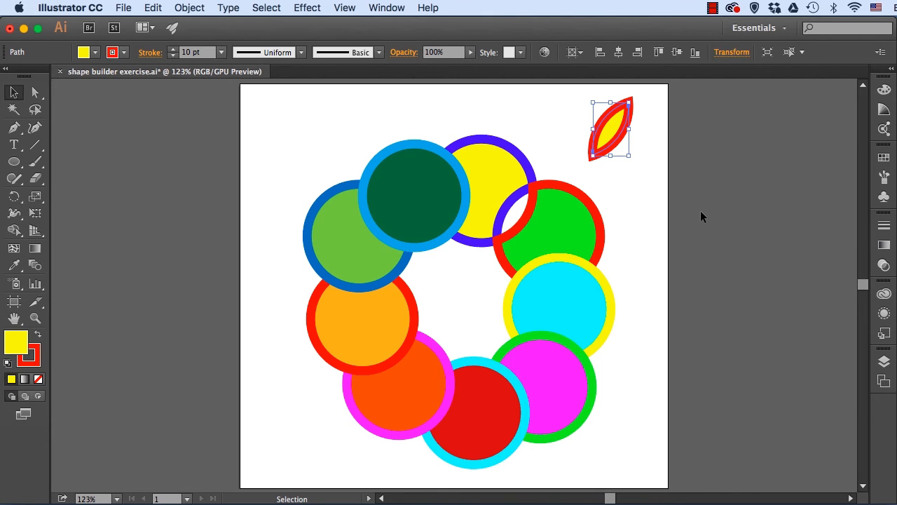
mouse_move(678, 219)
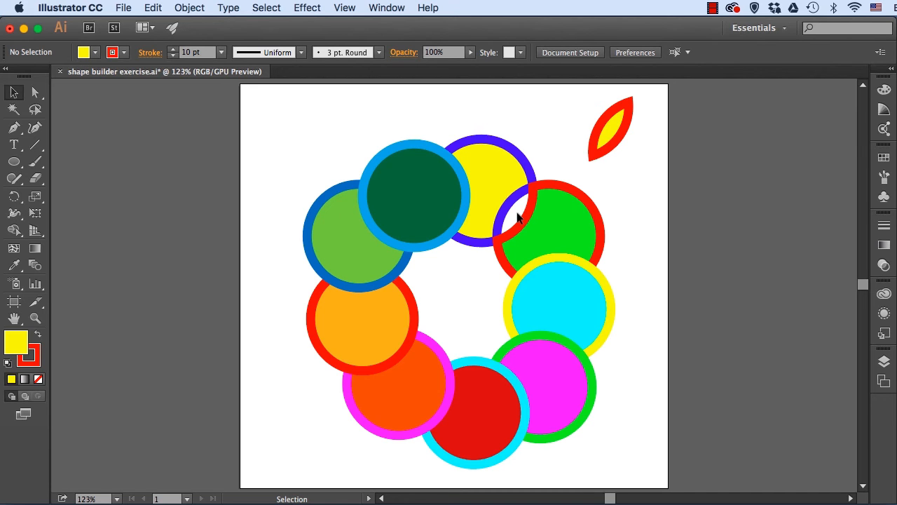
mouse_move(796, 256)
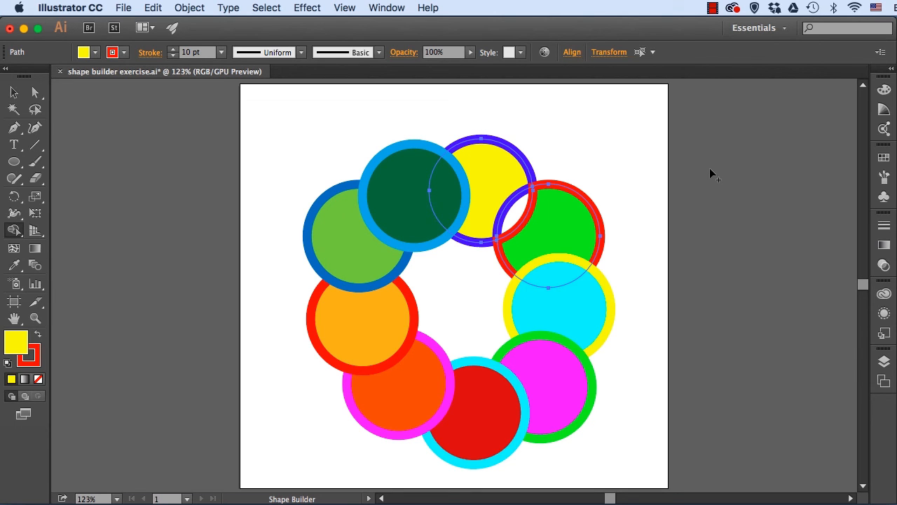
mouse_move(609, 136)
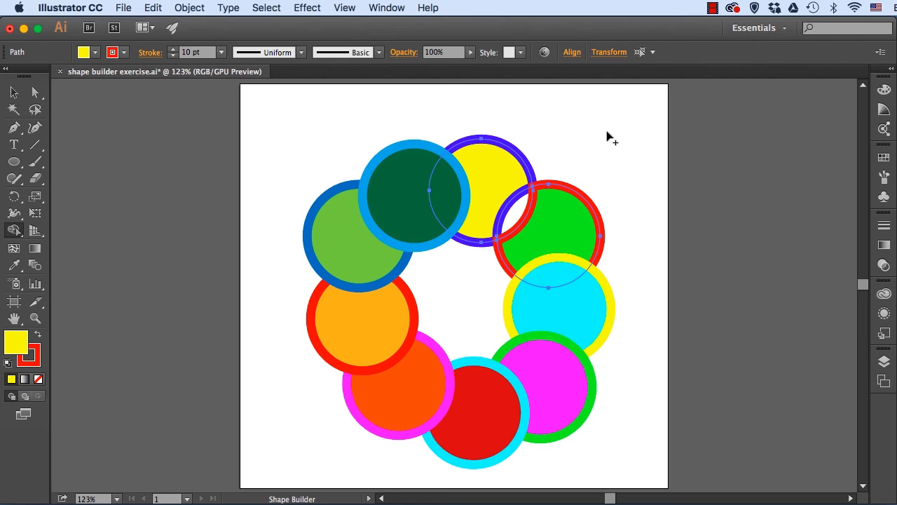
Step: Switch back to the Selection Tool after undoing the lens separation
left_click(13, 92)
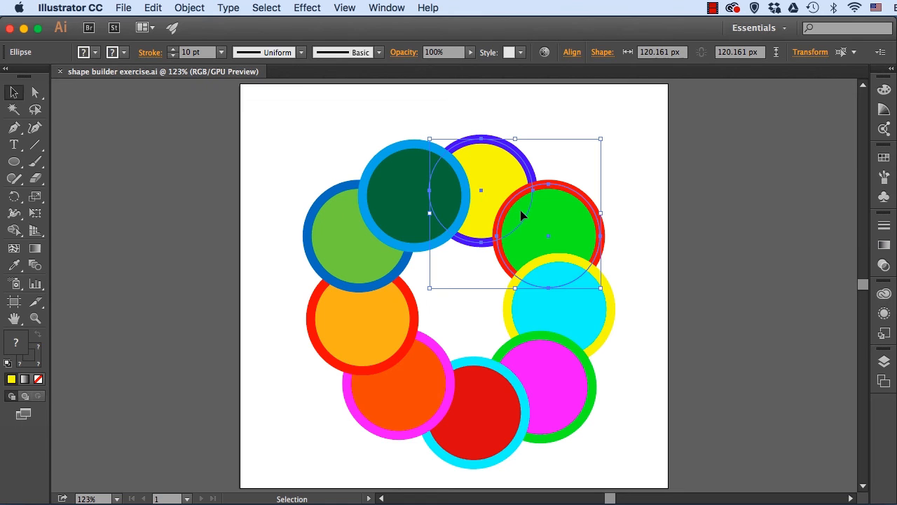
mouse_move(96, 199)
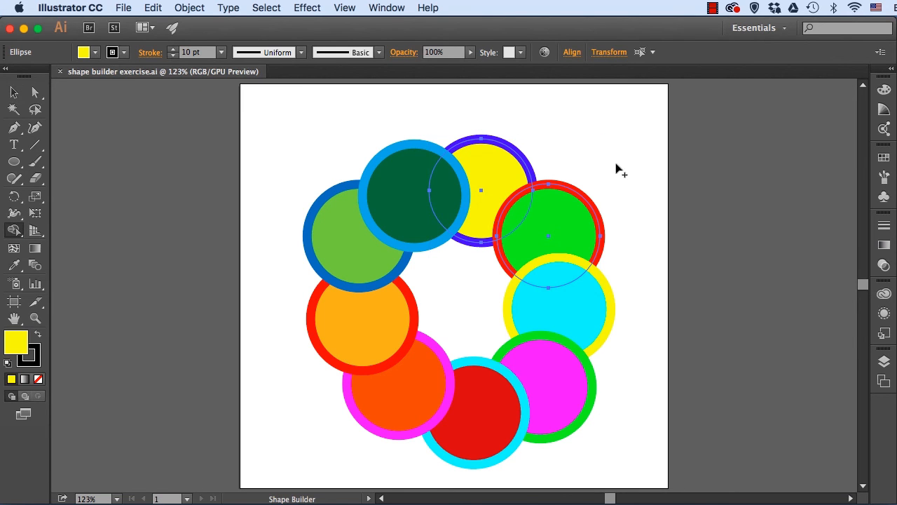
mouse_move(619, 176)
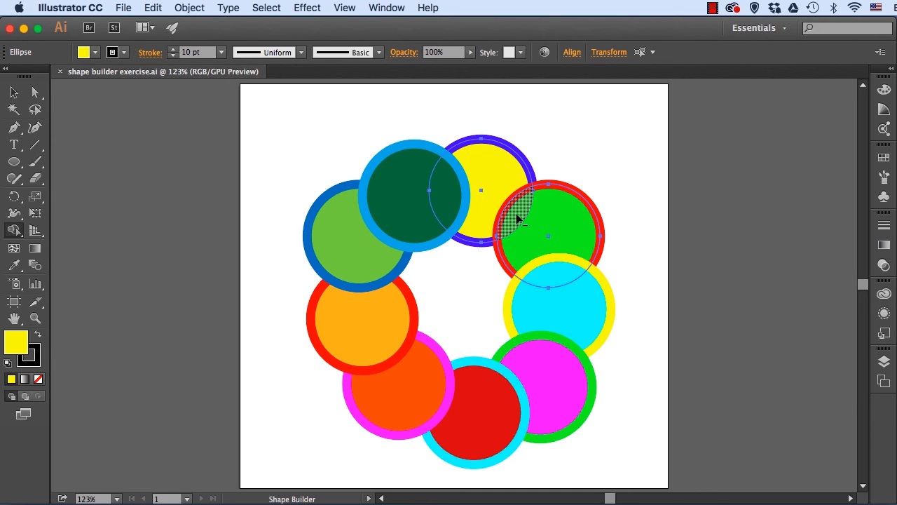
left_click(505, 210)
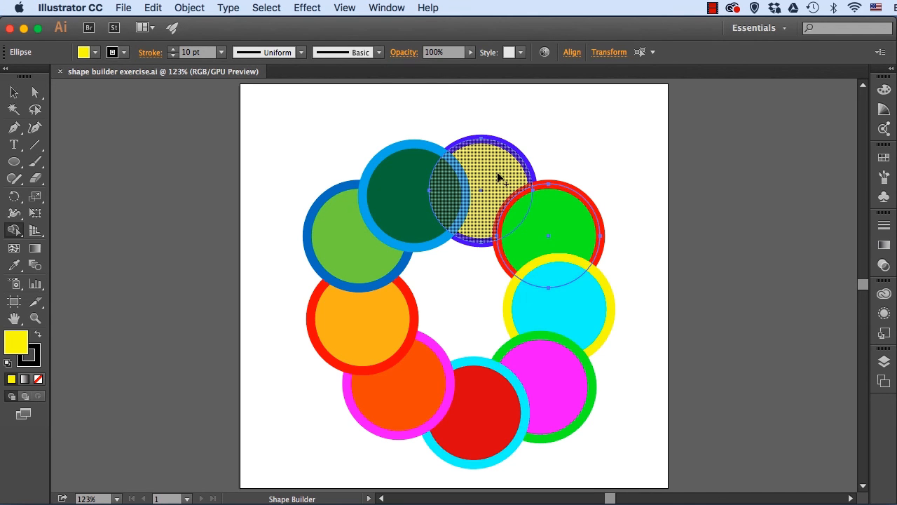
mouse_move(496, 176)
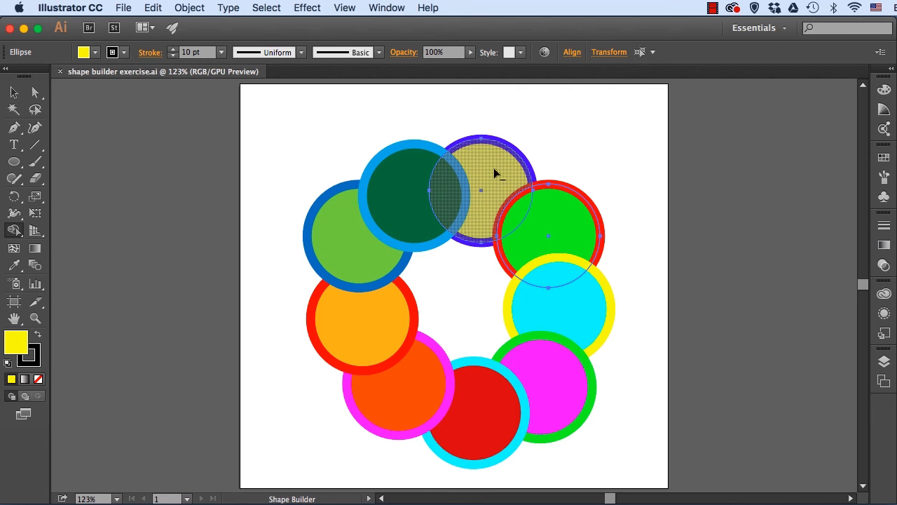
mouse_move(526, 202)
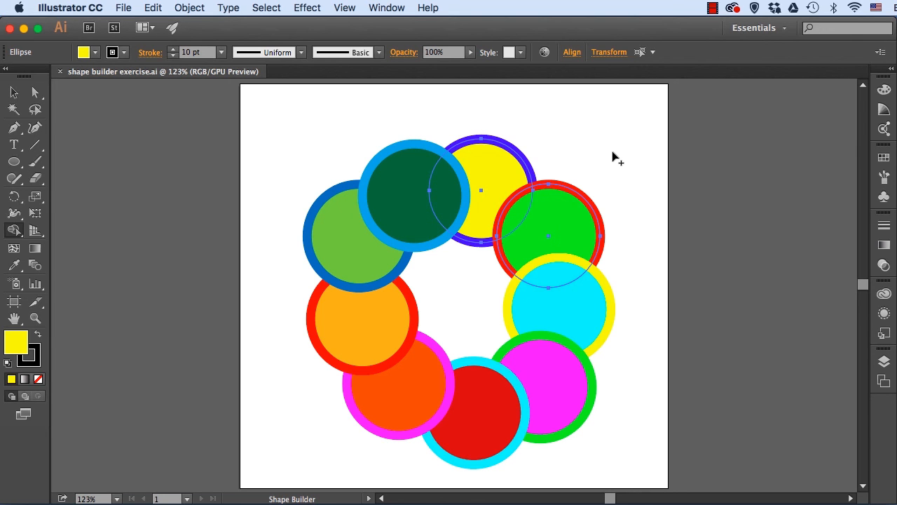
Step: Select every circle in the ring with Cmd+A and activate the Shape Builder Tool
left_click(13, 93)
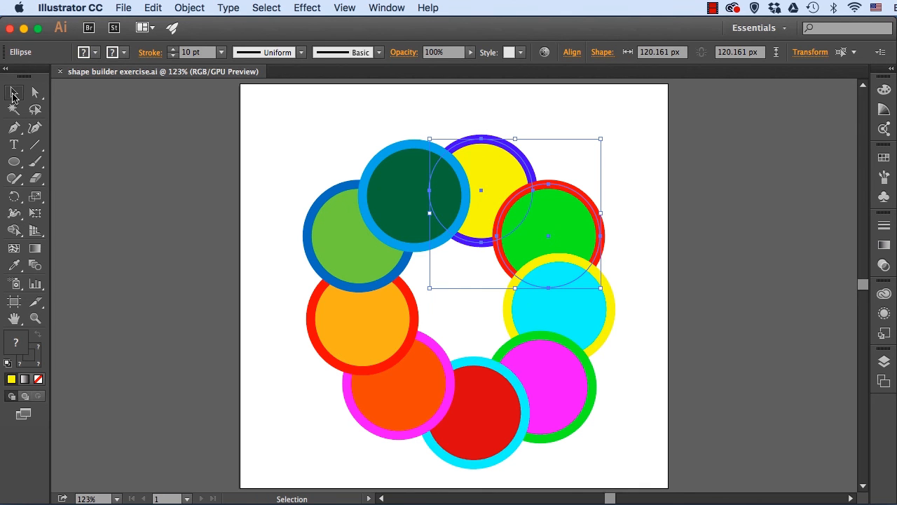
mouse_move(294, 128)
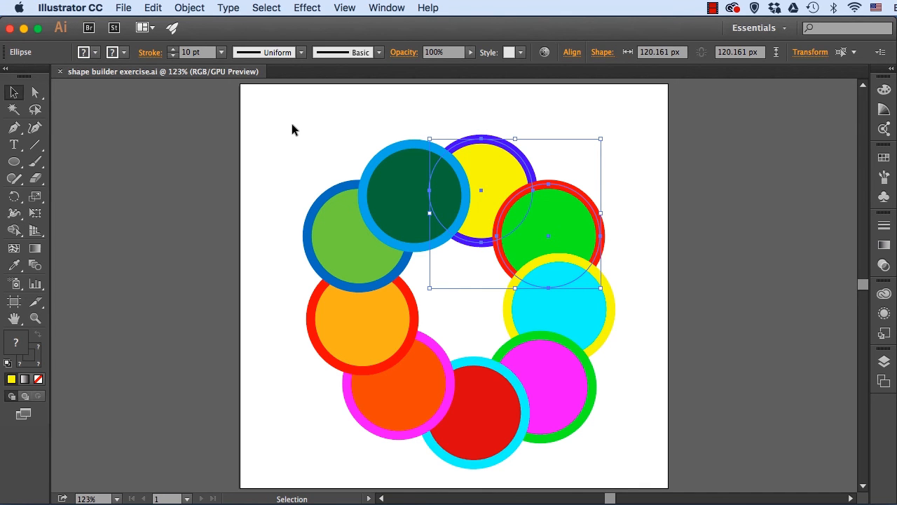
left_click(294, 129)
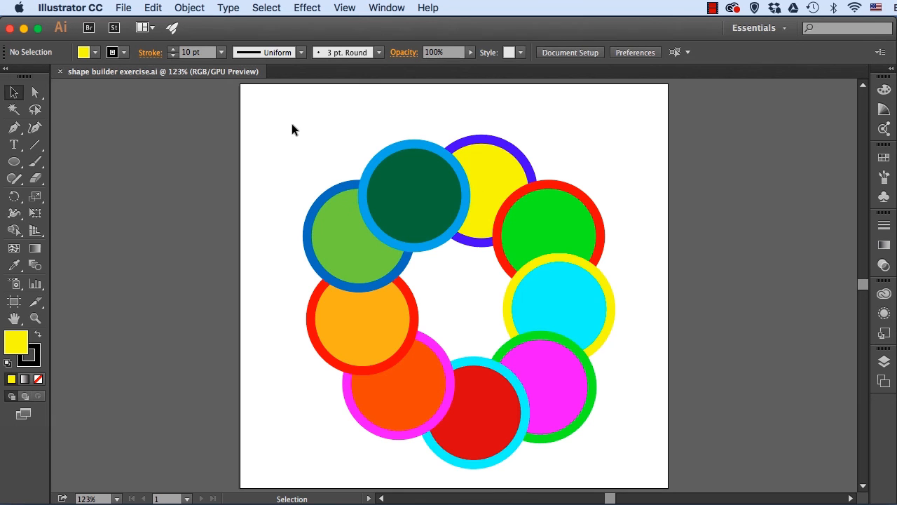
left_click_drag(280, 119, 526, 294)
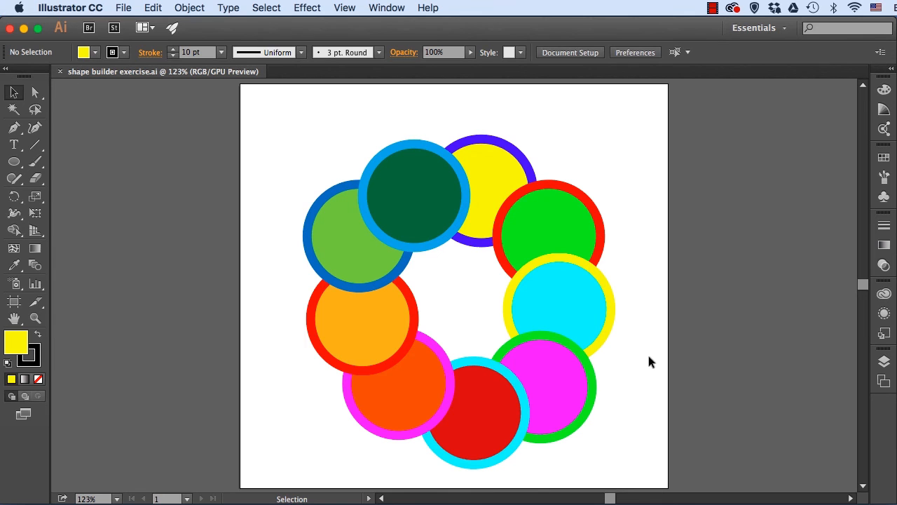
key("cmd+a")
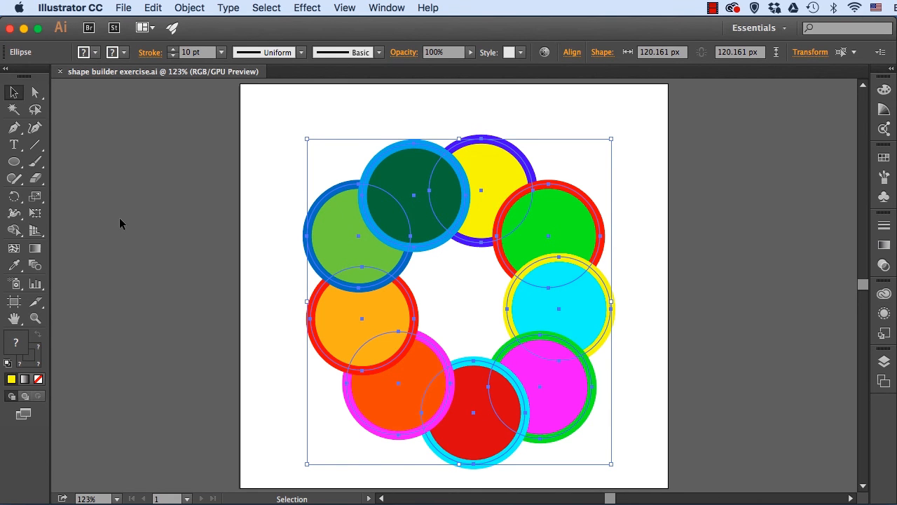
left_click(14, 233)
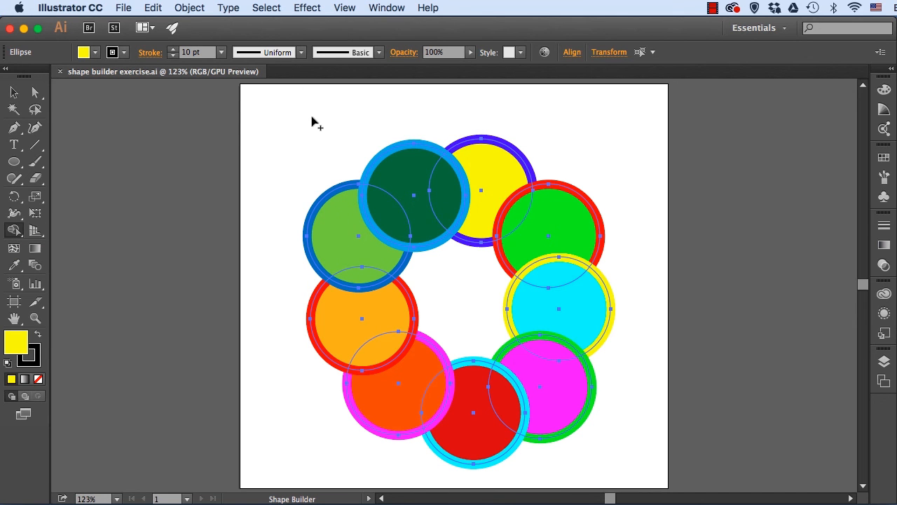
mouse_move(316, 146)
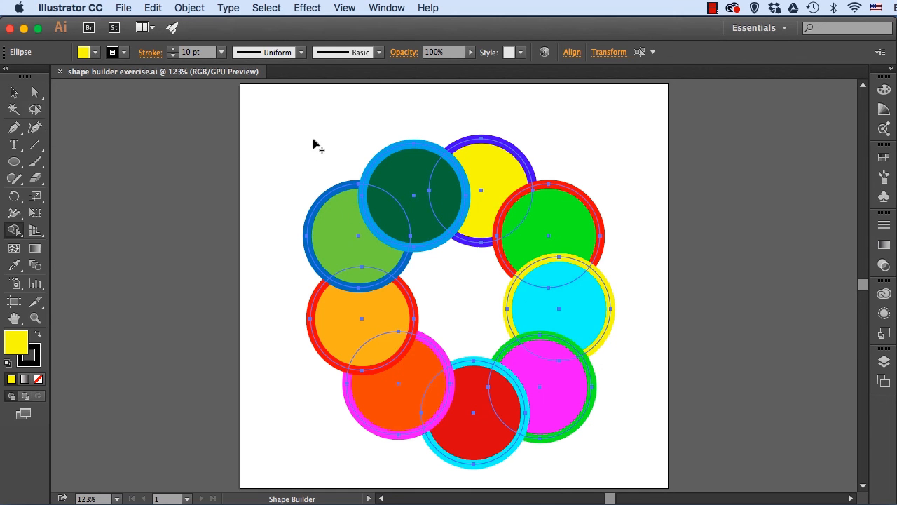
mouse_move(364, 127)
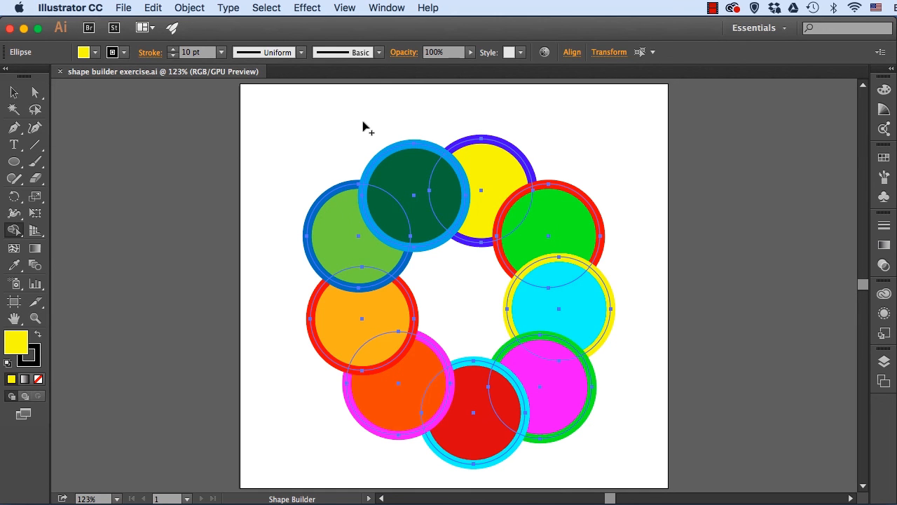
mouse_move(395, 155)
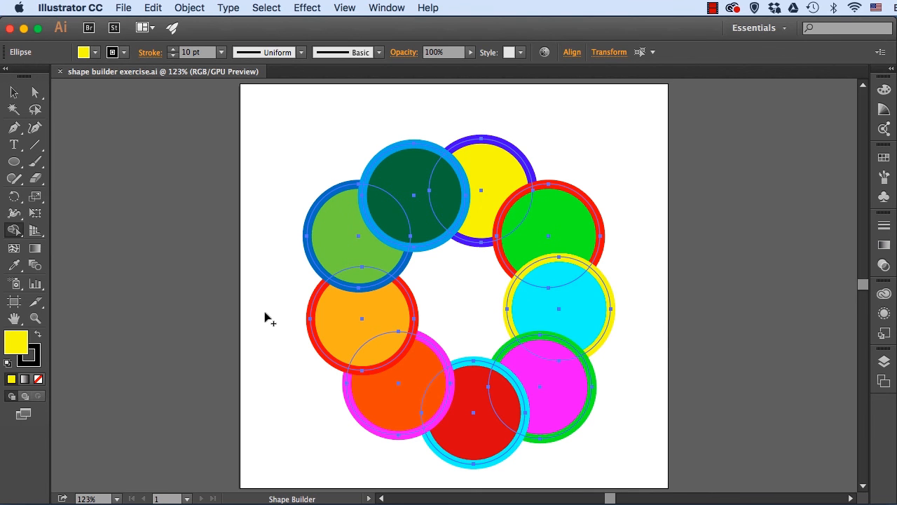
left_click_drag(269, 320, 518, 449)
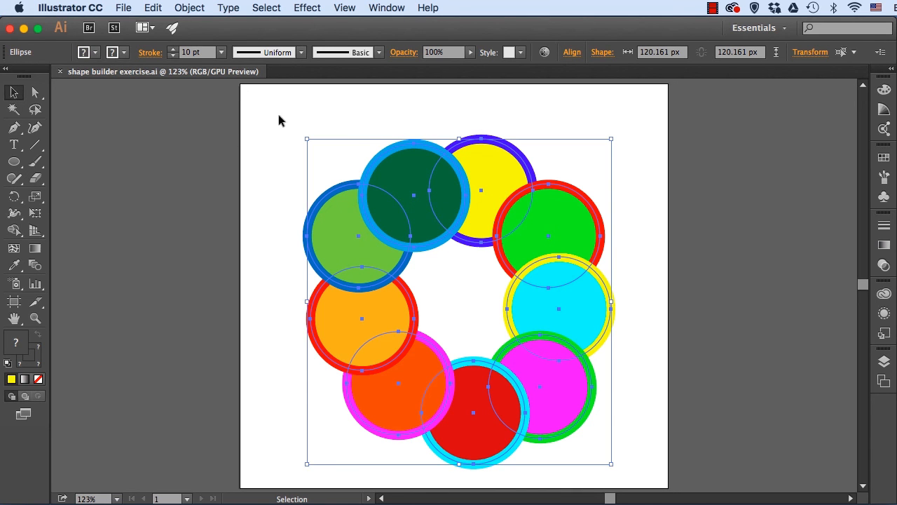
Step: Reactivate the Shape Builder Tool on the fully selected ring of circles
left_click(14, 232)
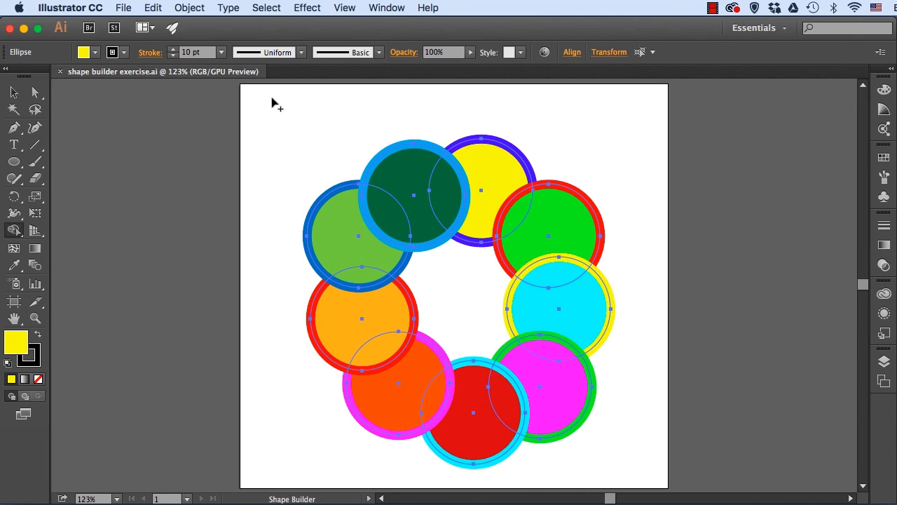
mouse_move(283, 123)
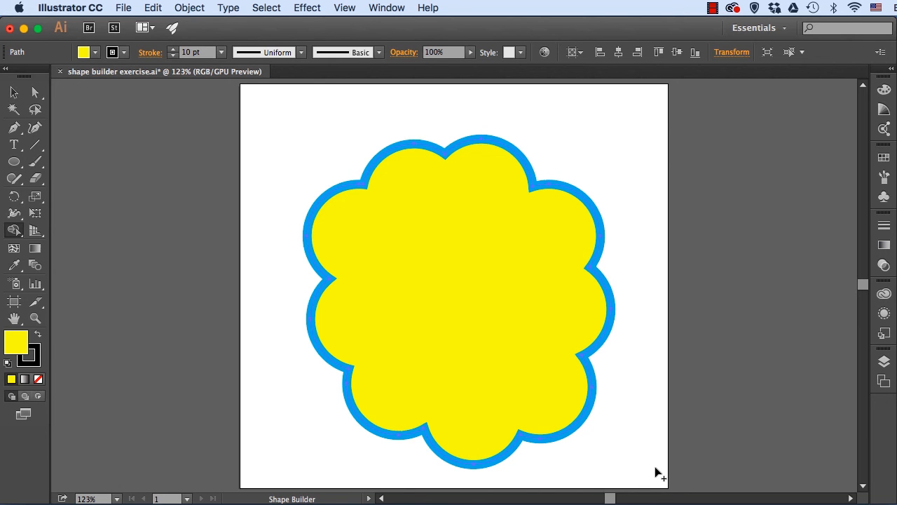
mouse_move(345, 8)
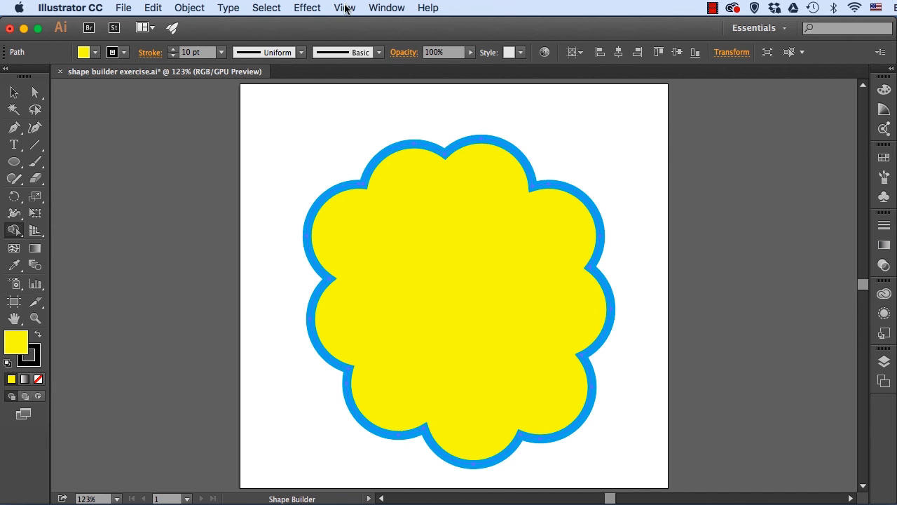
Step: Switch the view to Outline mode so the scalloped shape shows as one path
left_click(344, 8)
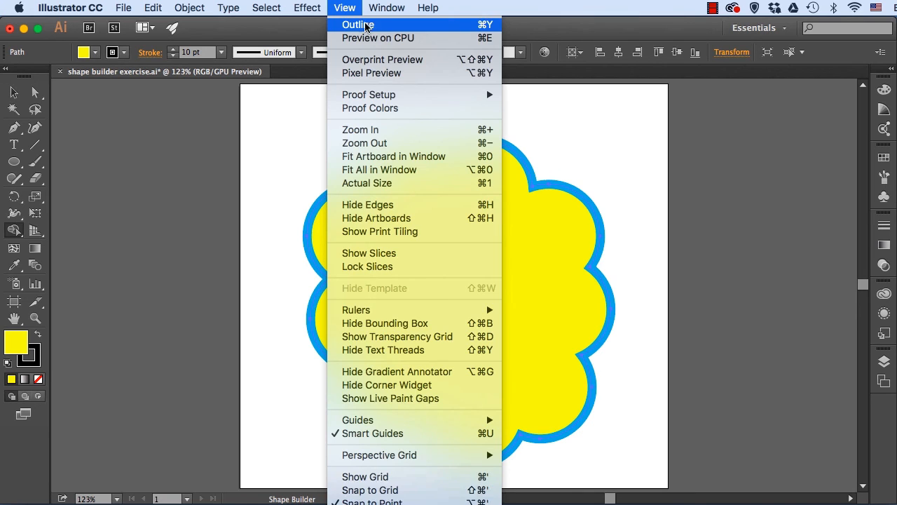
left_click(359, 25)
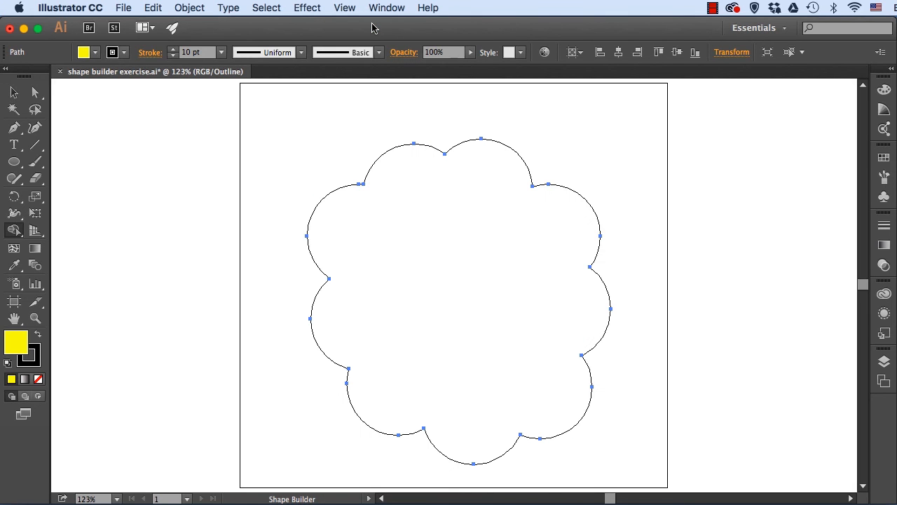